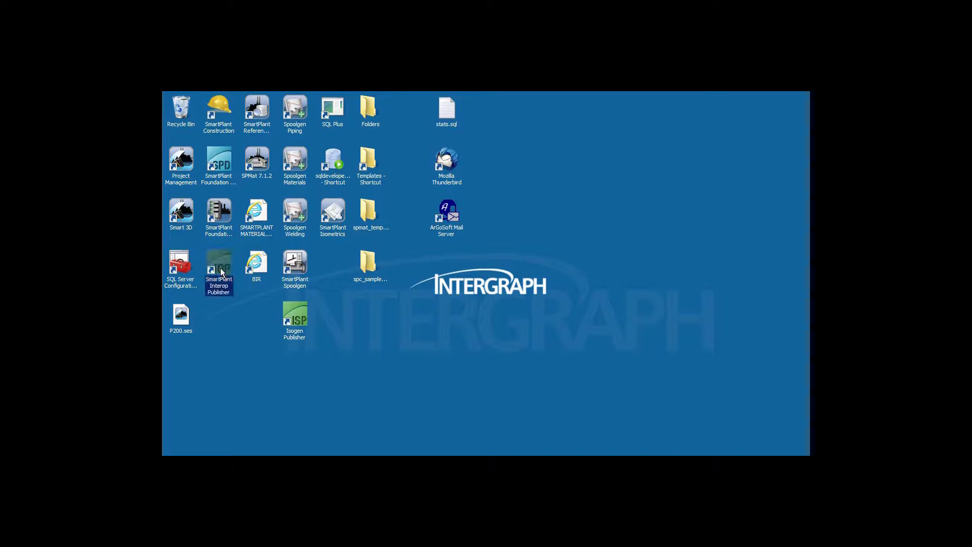
- Start SmartPlant Interop Publisher from its desktop shortcut
double_click(219, 270)
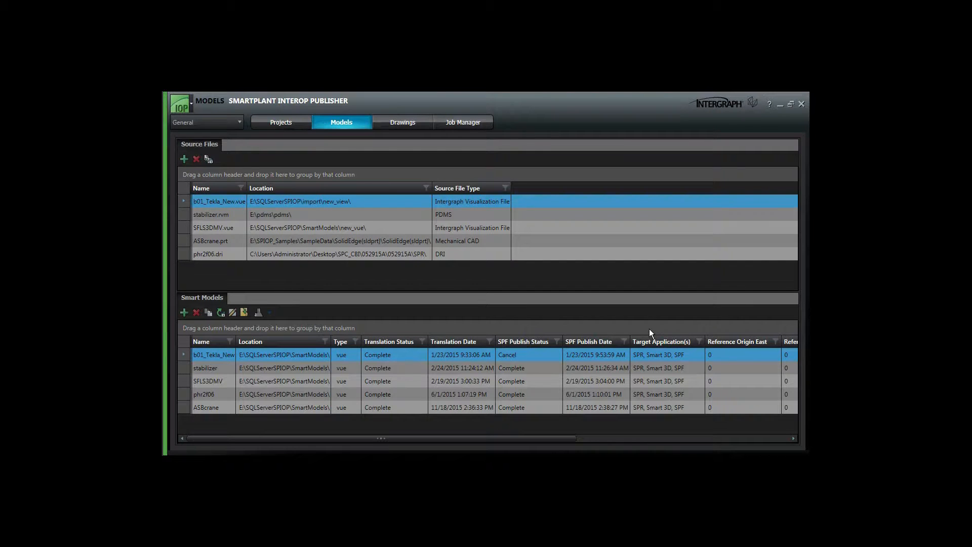
- Add R5.SLDPRT as a SolidWorks source file
left_click(183, 158)
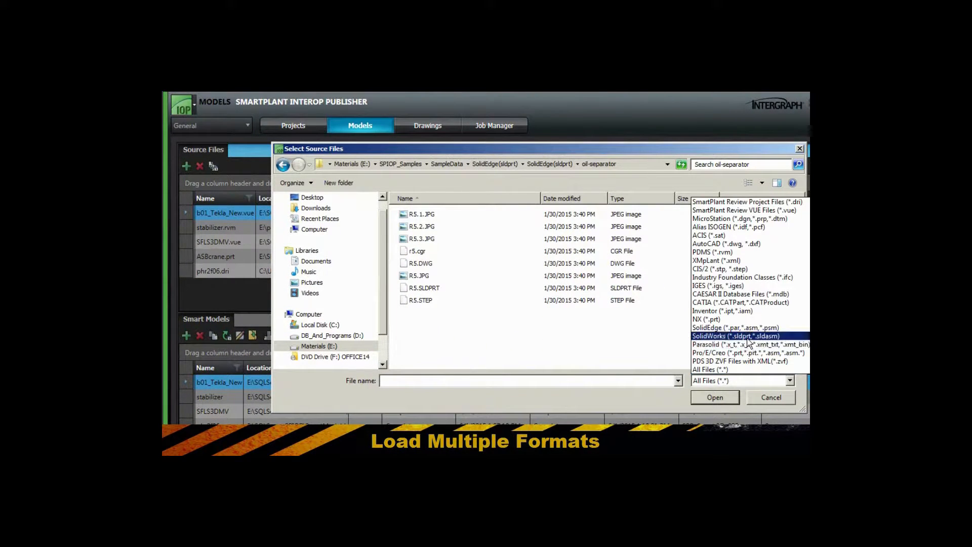
left_click(735, 335)
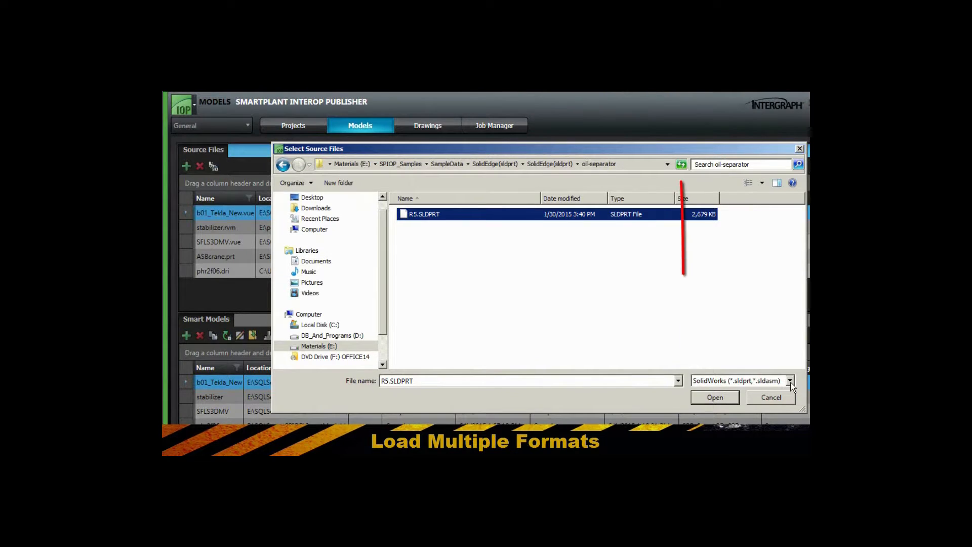
left_click(790, 381)
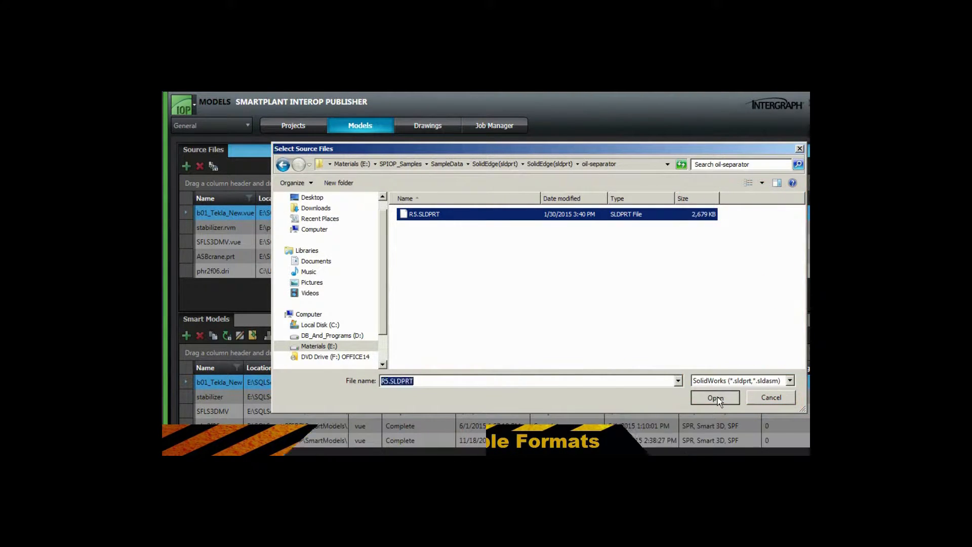
left_click(715, 397)
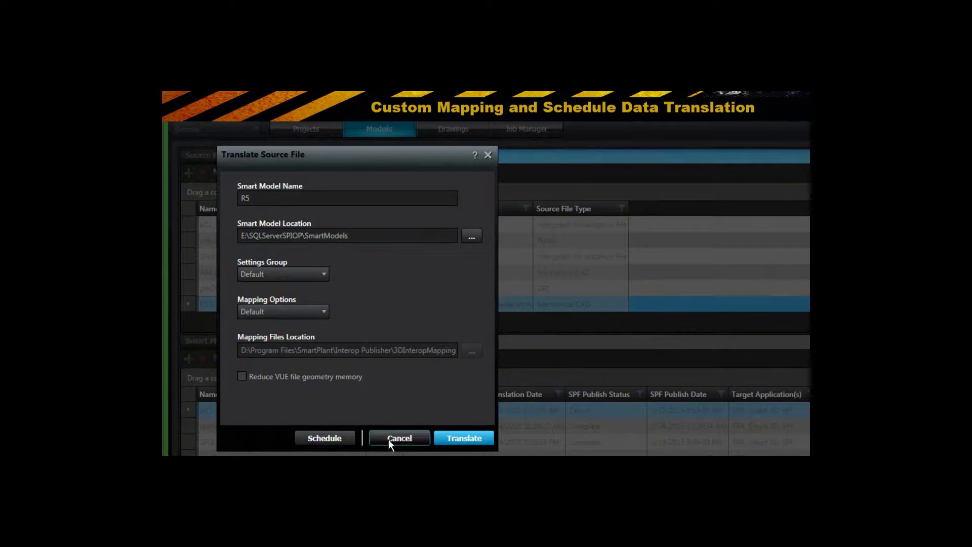
- Translate R5 into a smart model and open it in SmartPlant Review
left_click(399, 437)
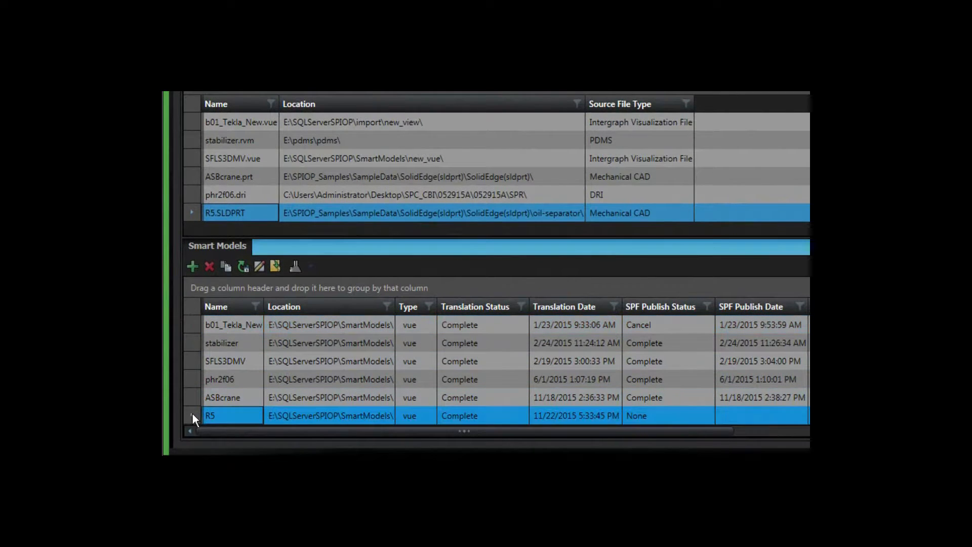
right_click(210, 415)
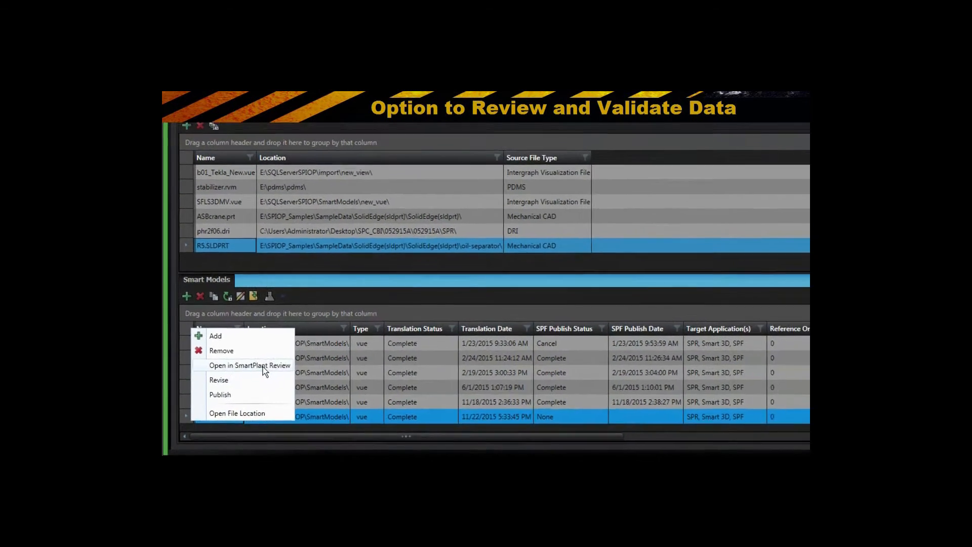
left_click(249, 365)
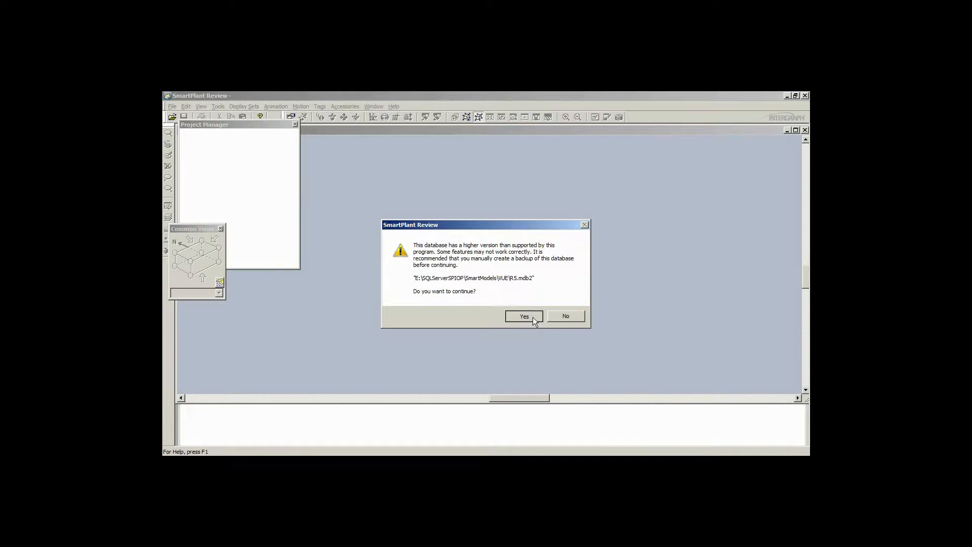
- Accept the database version warning, view the R5 vessel, and close SmartPlant Review
left_click(524, 316)
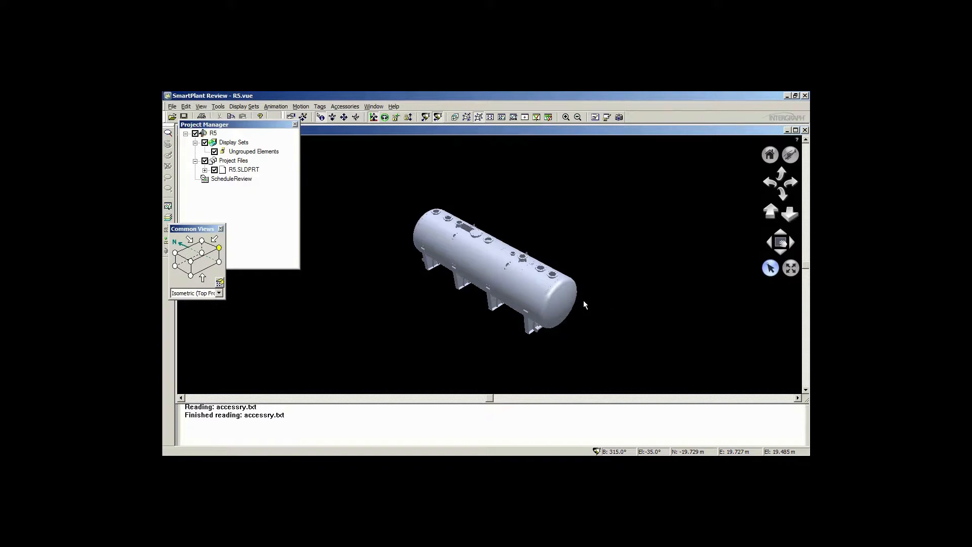
left_click(462, 248)
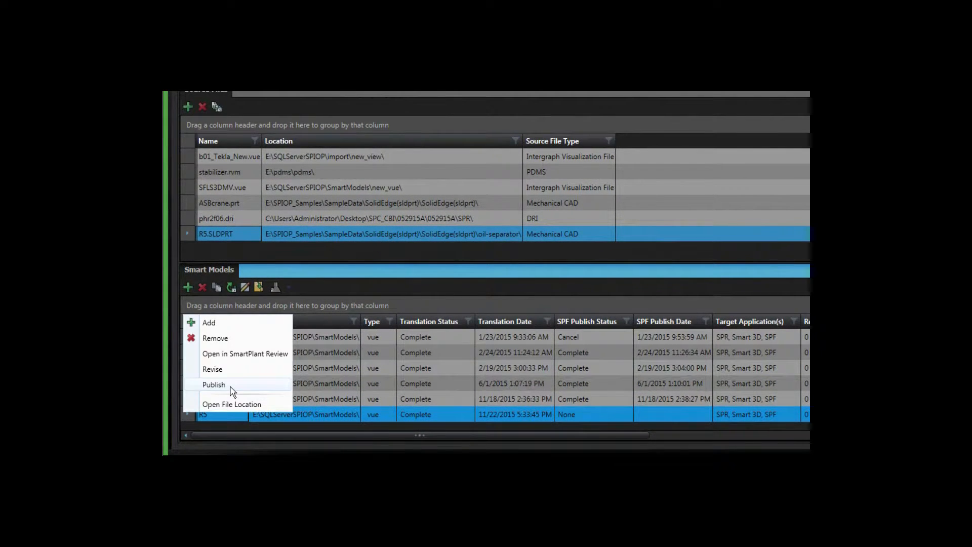
- Revise R5 to revision 01A using the Rev01A revision scheme
left_click(213, 384)
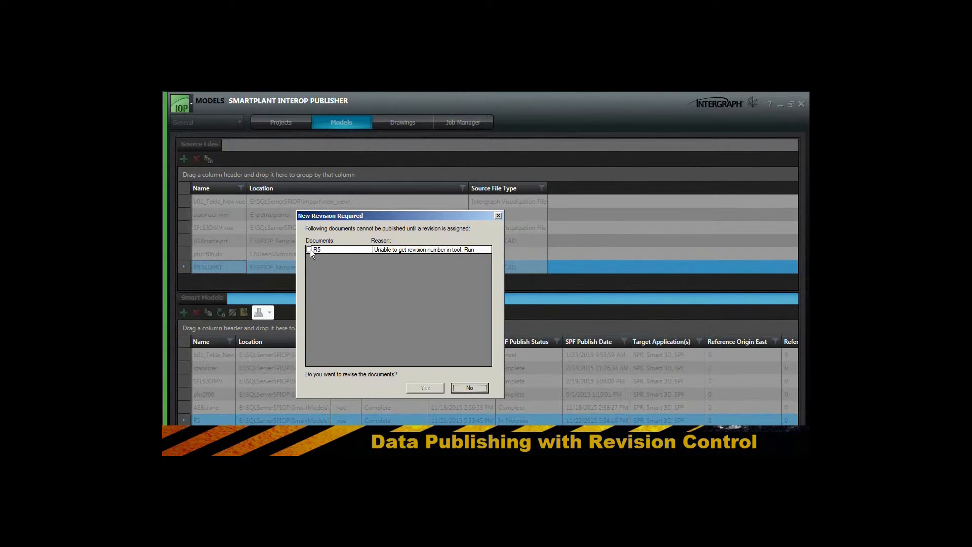
left_click(424, 387)
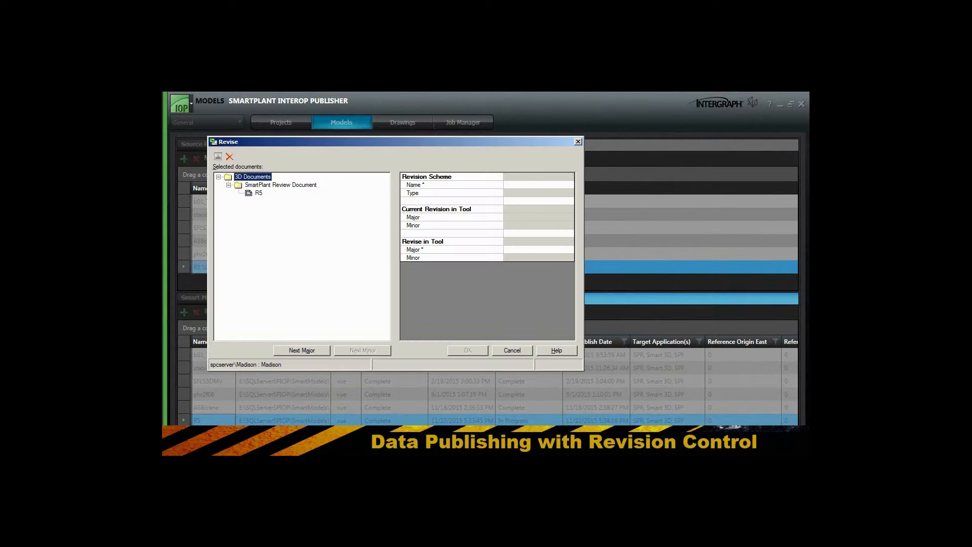
left_click(567, 185)
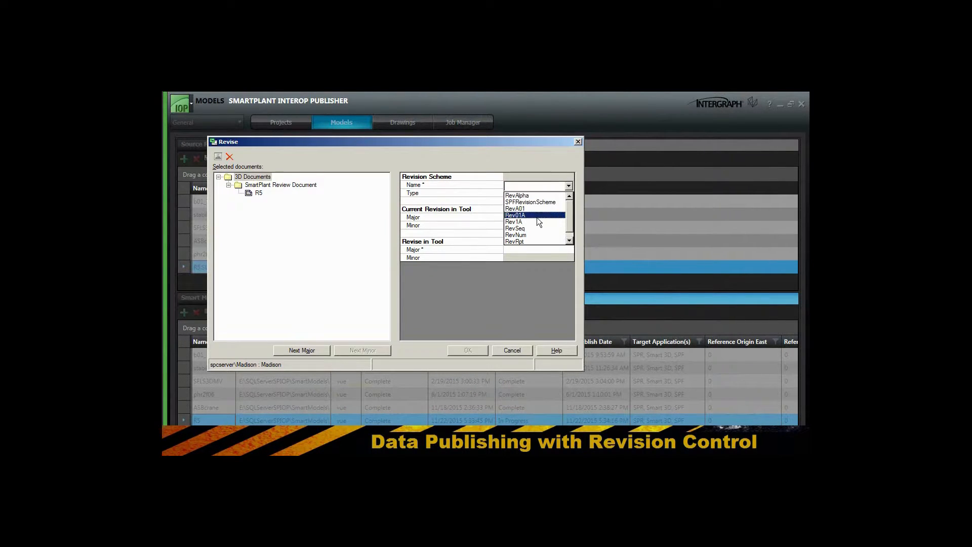
left_click(514, 216)
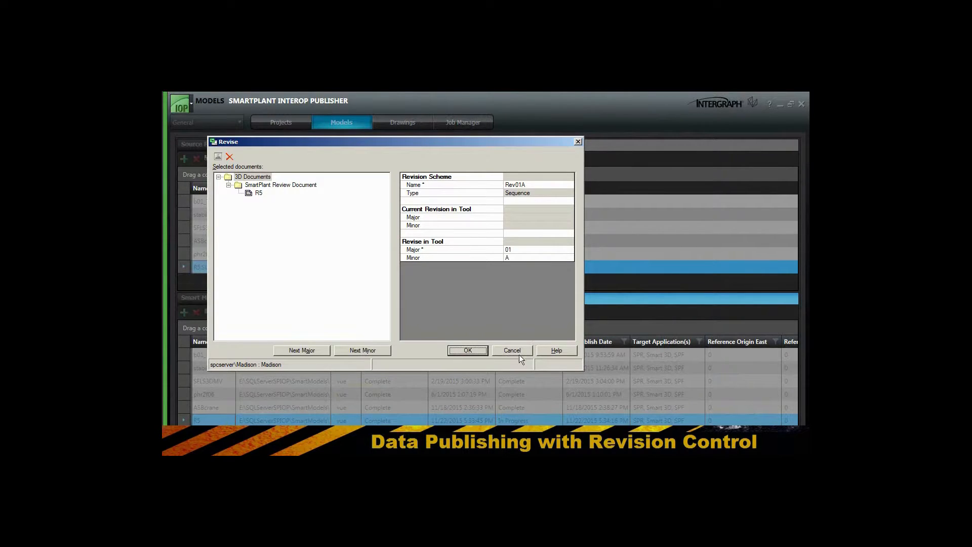
left_click(467, 350)
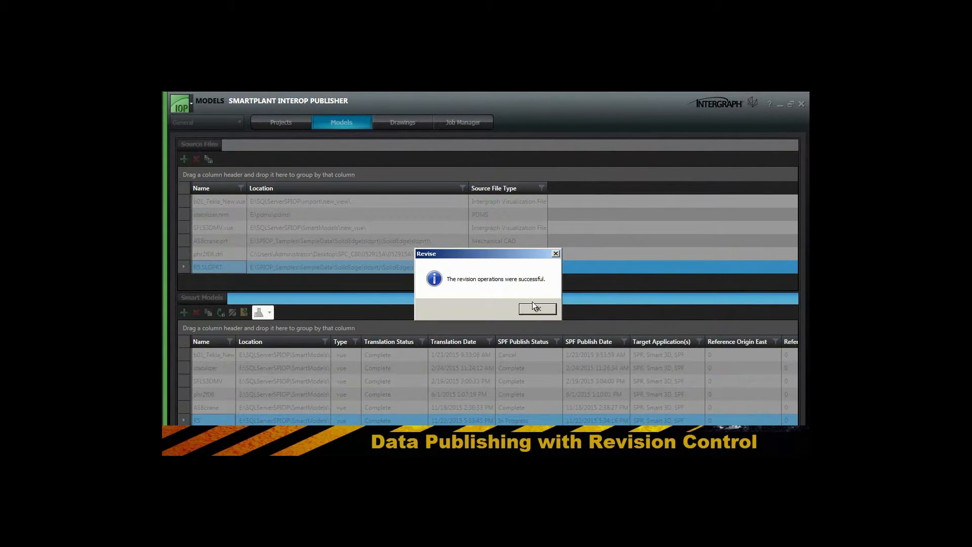
left_click(536, 309)
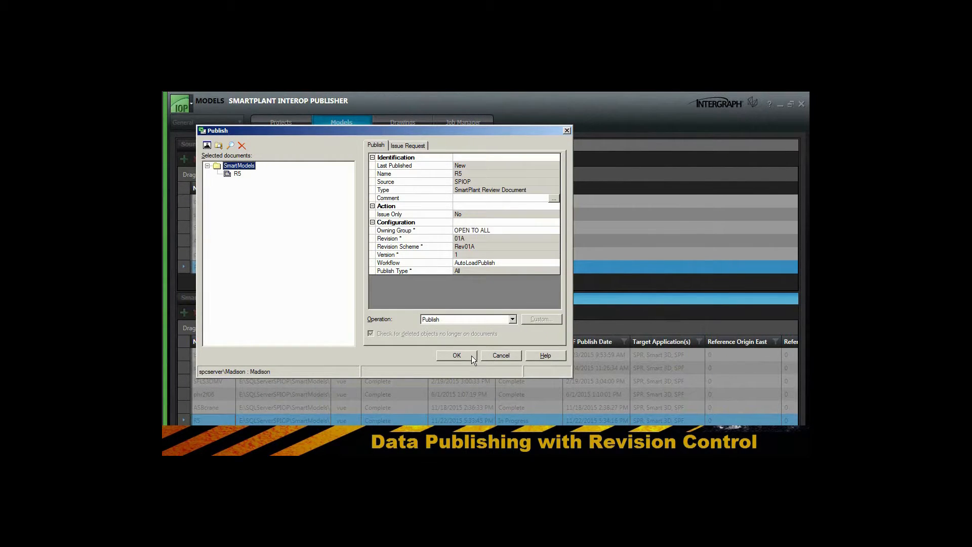
- Publish R5 revision 01A and dismiss the success message
left_click(456, 355)
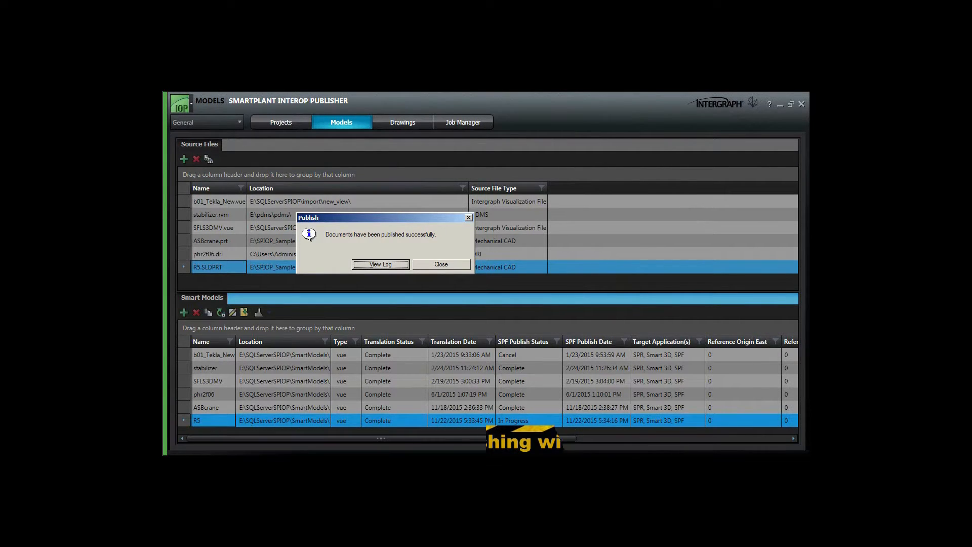
left_click(440, 264)
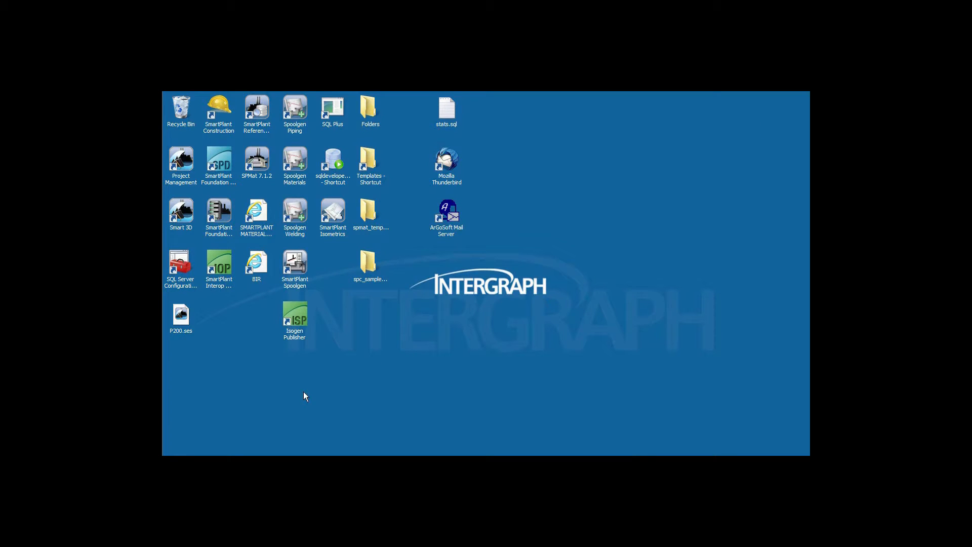
- Launch SmartPlant Construction and log on to the Madison Plant Demo Set
double_click(218, 109)
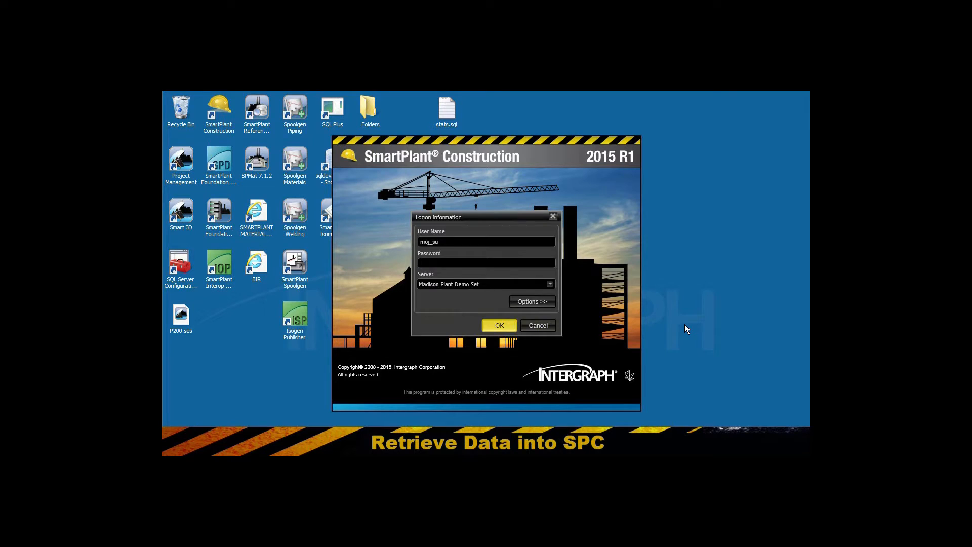
left_click(498, 325)
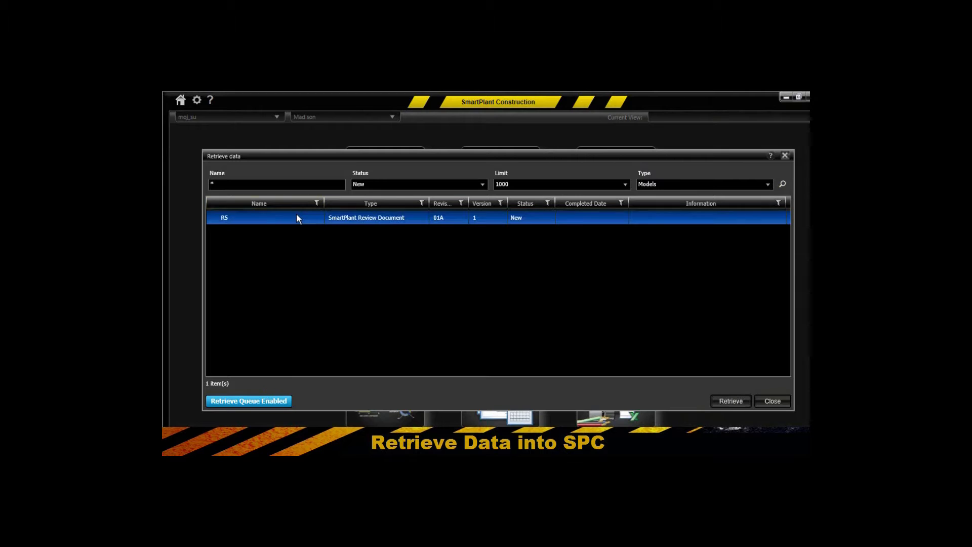
- Retrieve the R5 document, acknowledge the scheduled message, and close Retrieve data
left_click(730, 400)
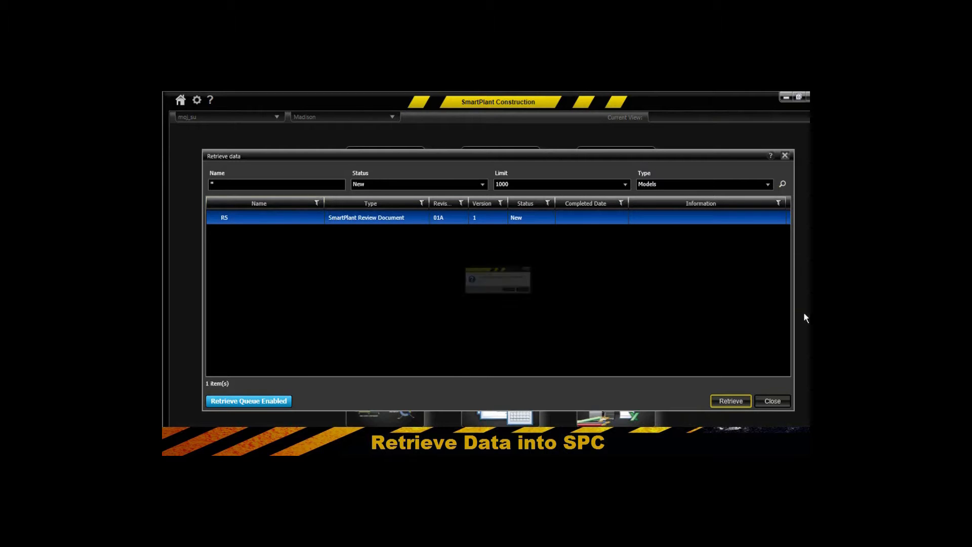
left_click(730, 401)
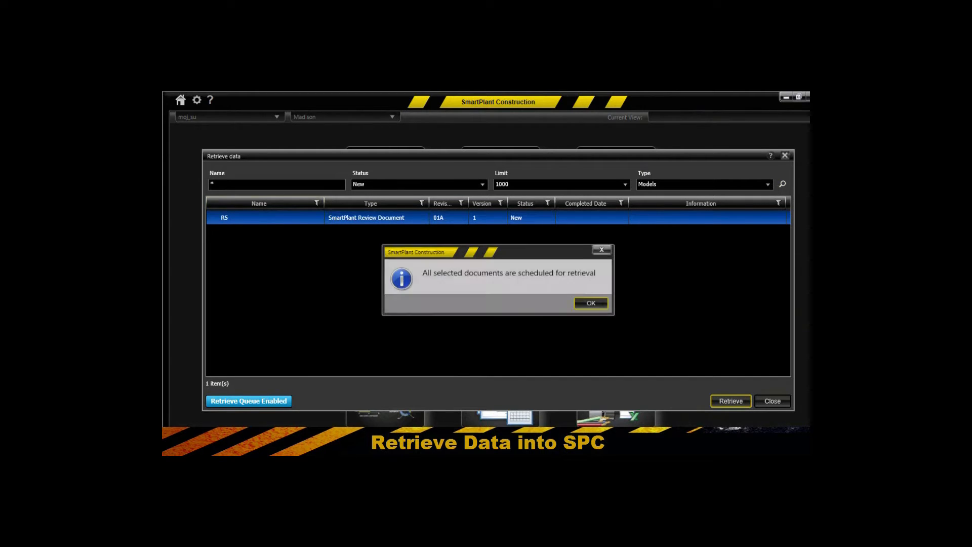
left_click(590, 302)
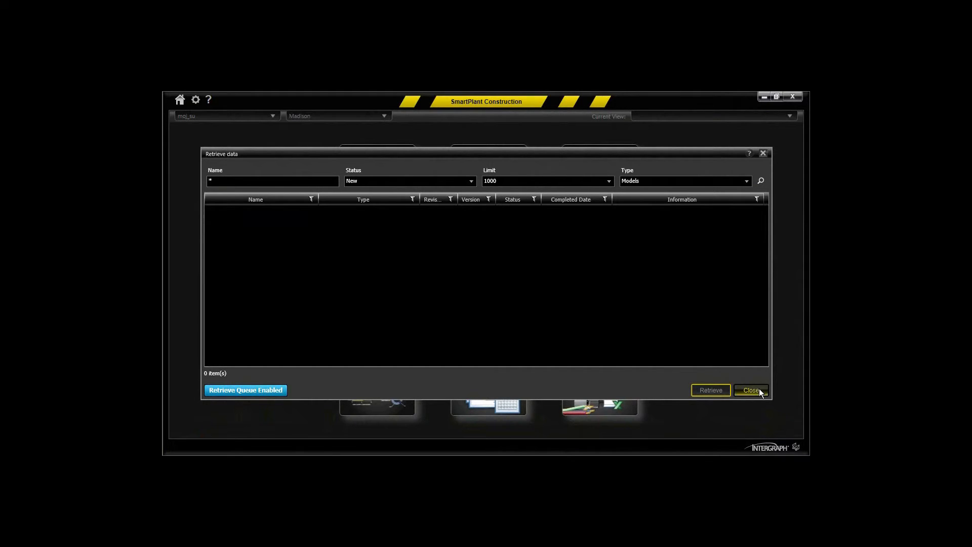
left_click(751, 390)
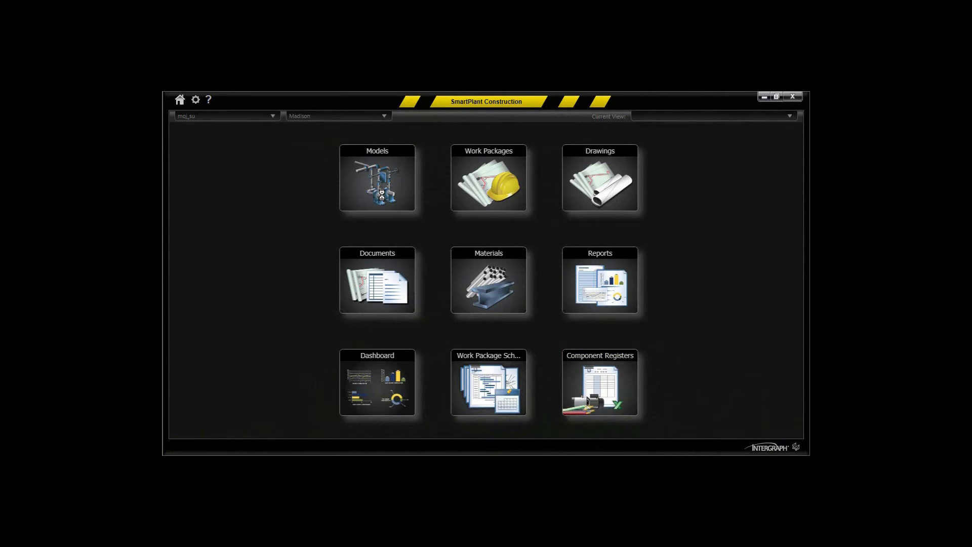
- Open the R5 model from the Models gallery in 3D
left_click(377, 179)
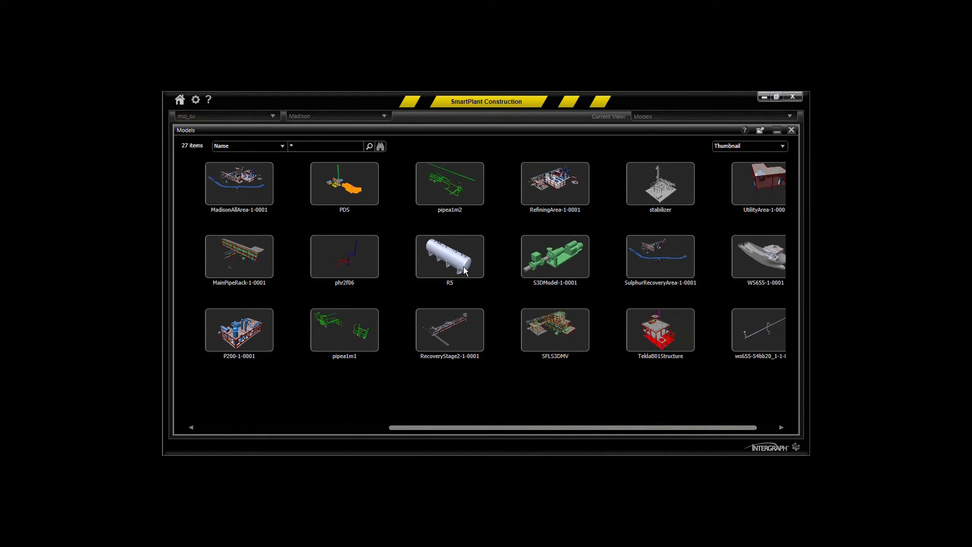
double_click(449, 256)
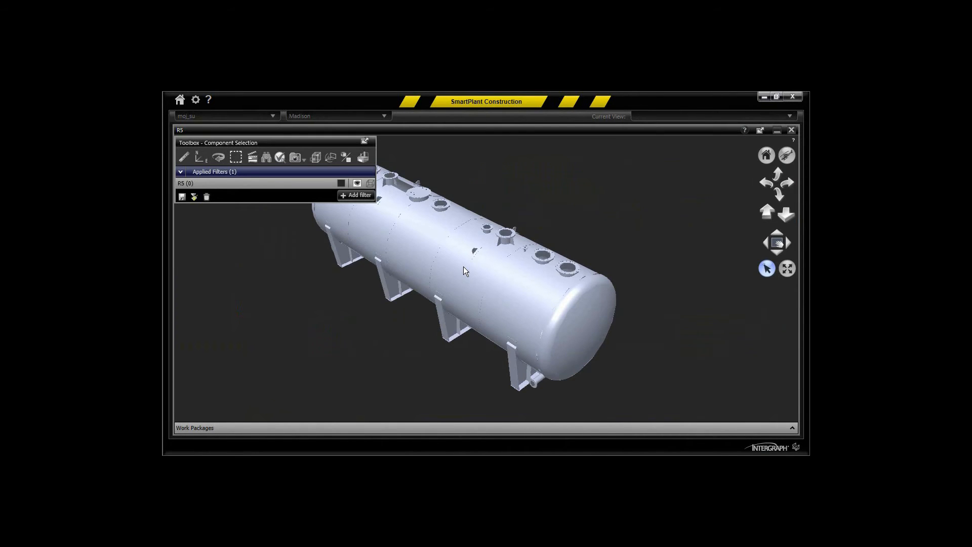
left_click(786, 215)
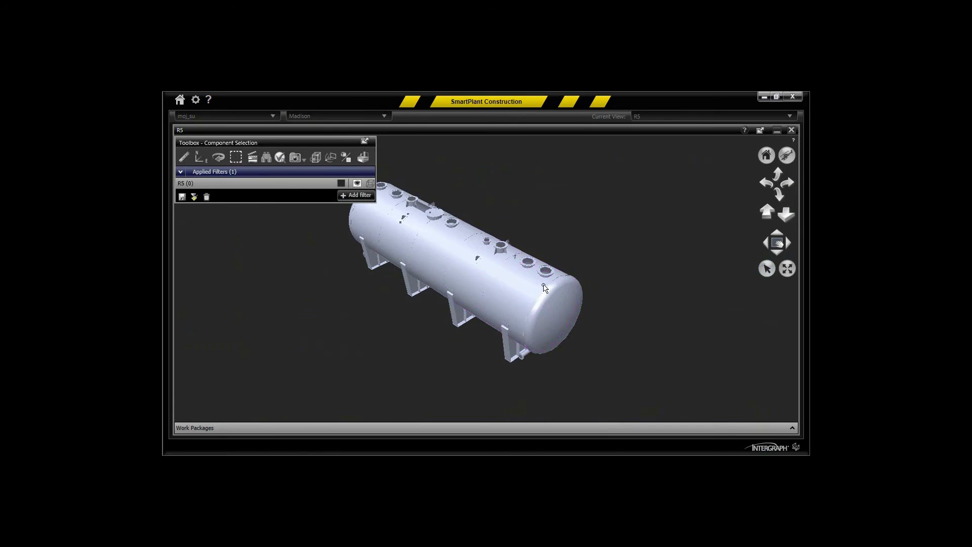
left_click(787, 268)
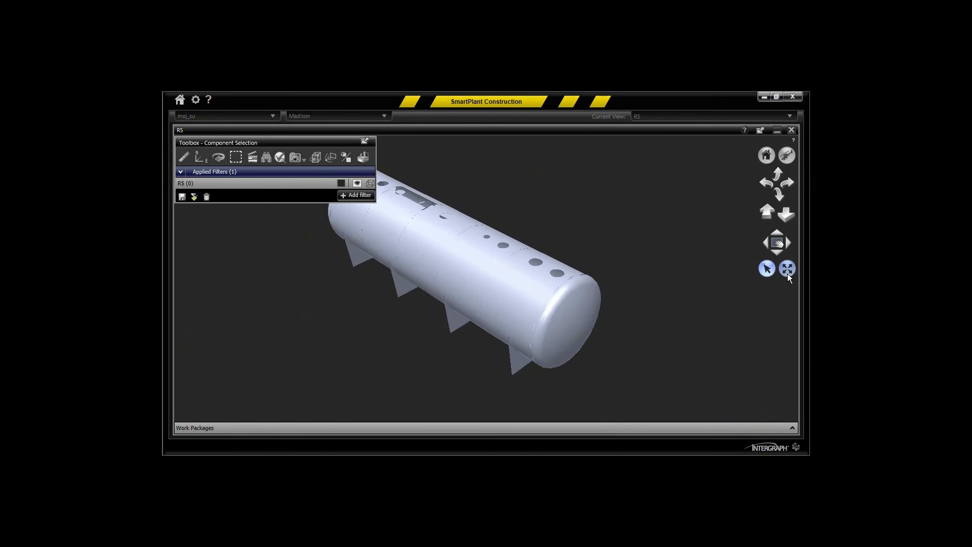
left_click(787, 268)
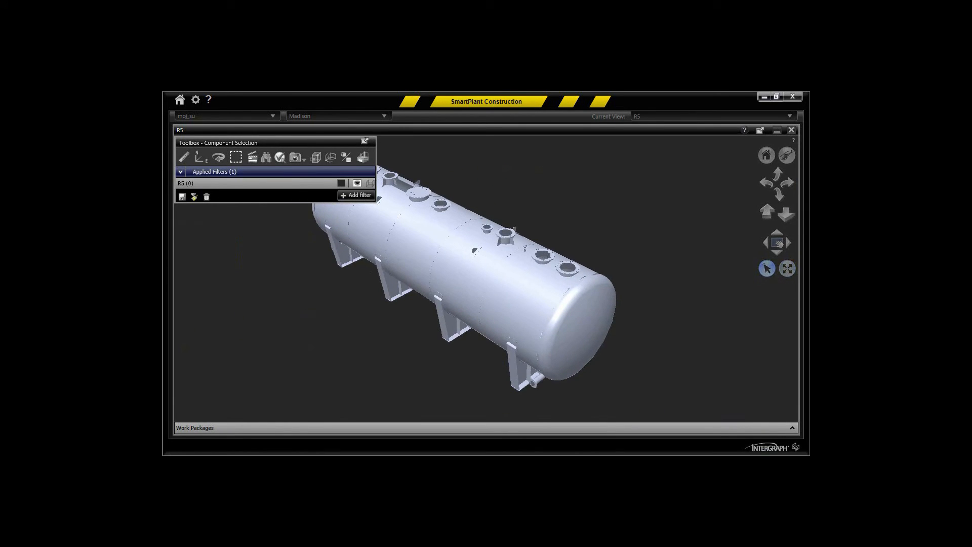